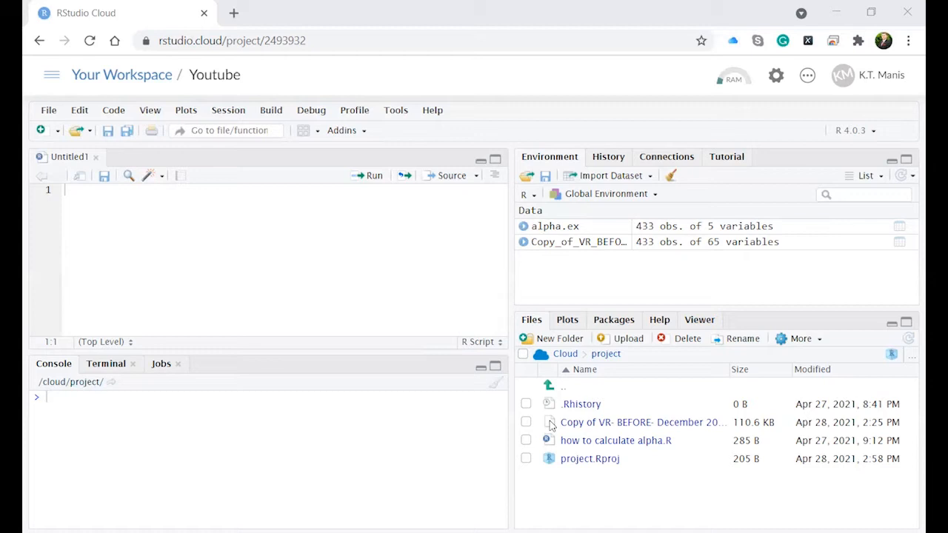
{"action": "mouse_move", "coordinate": [551, 424]}
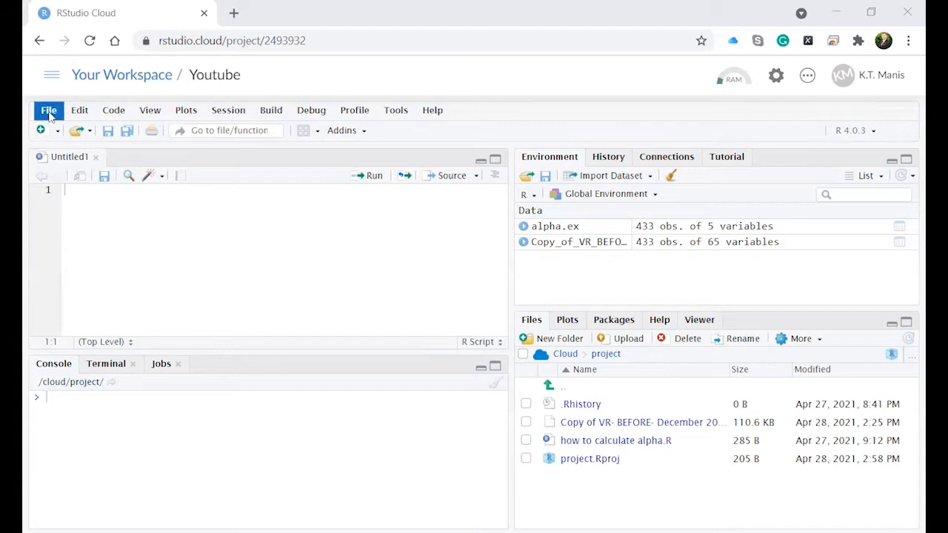
Show the File menu's Import Dataset choices, including From Excel.
{"action": "left_click", "coordinate": [48, 109]}
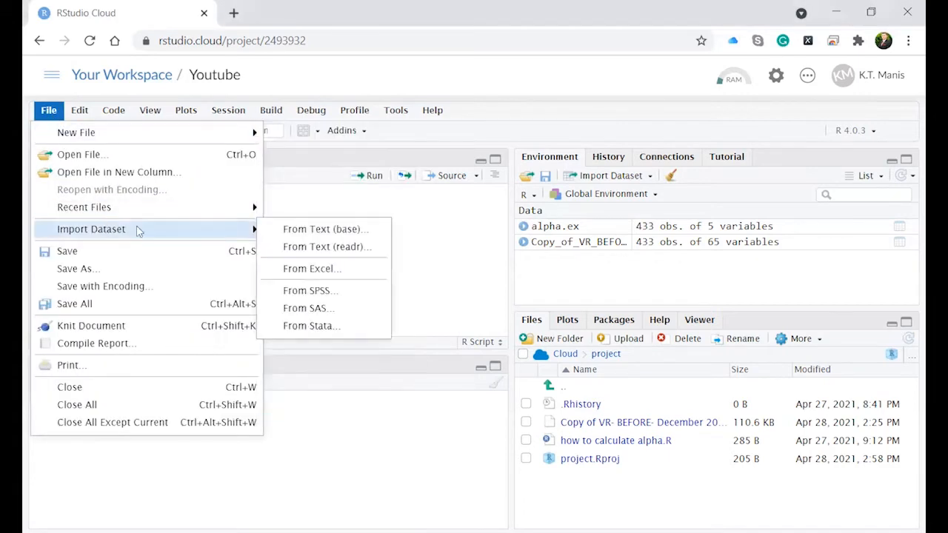
{"action": "mouse_move", "coordinate": [311, 268]}
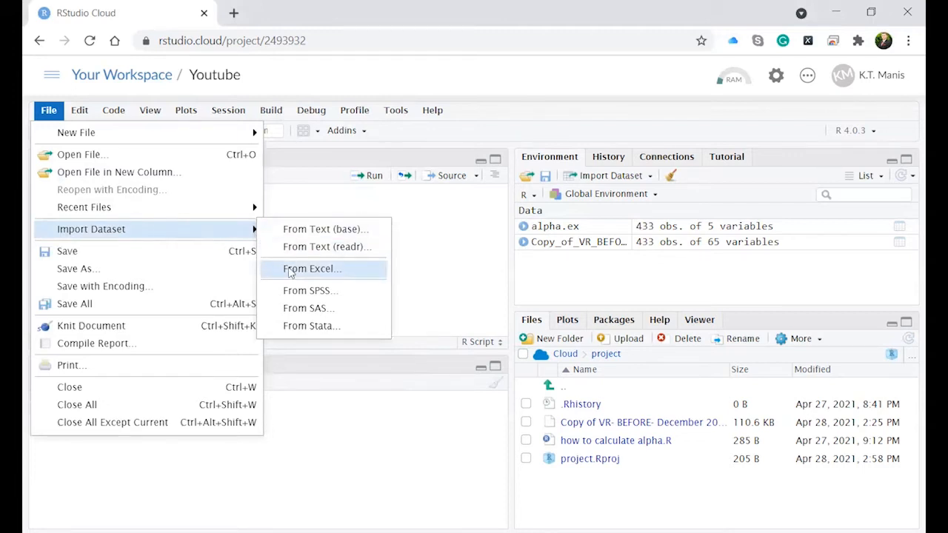
Choose the Copy of VR-BEFORE .xlsx workbook from the project files for Excel import.
{"action": "left_click", "coordinate": [311, 268]}
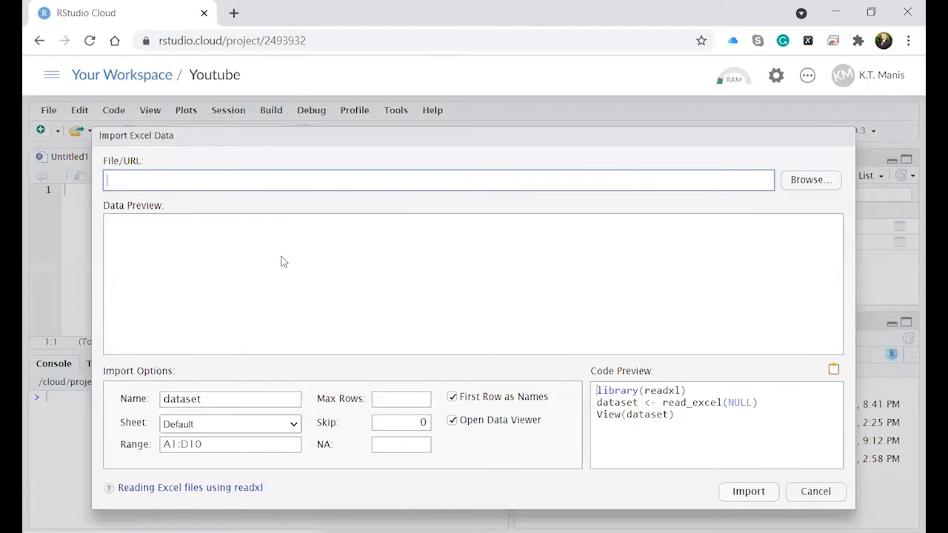
{"action": "mouse_move", "coordinate": [296, 257]}
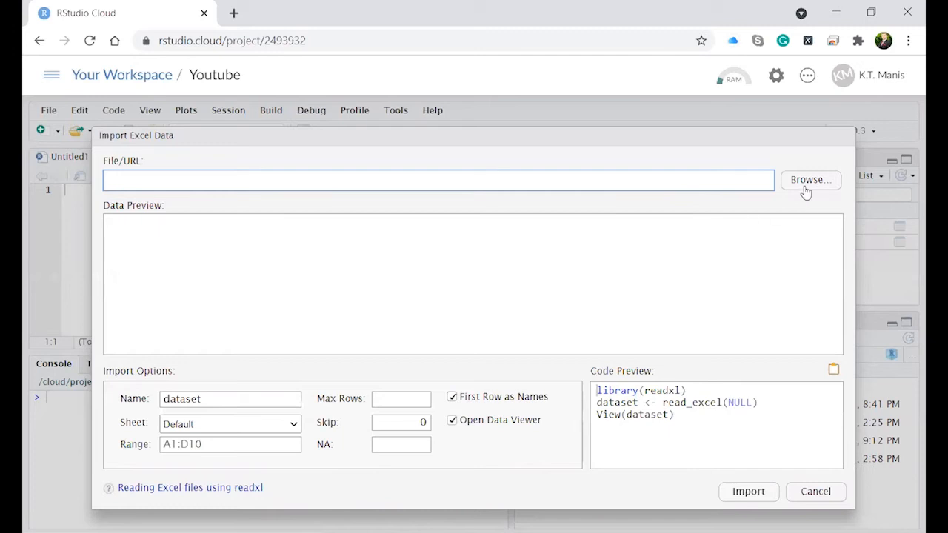
{"action": "left_click", "coordinate": [809, 179]}
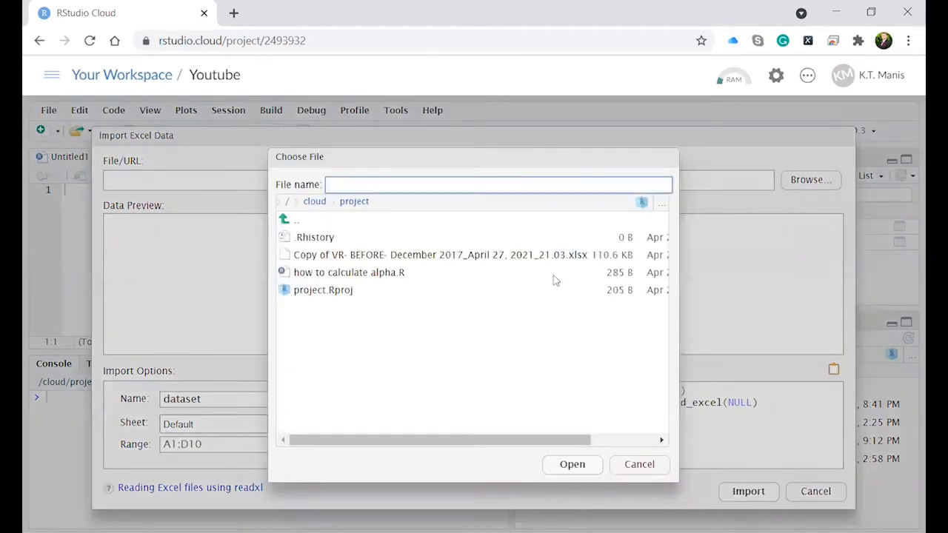
{"action": "left_click", "coordinate": [439, 255]}
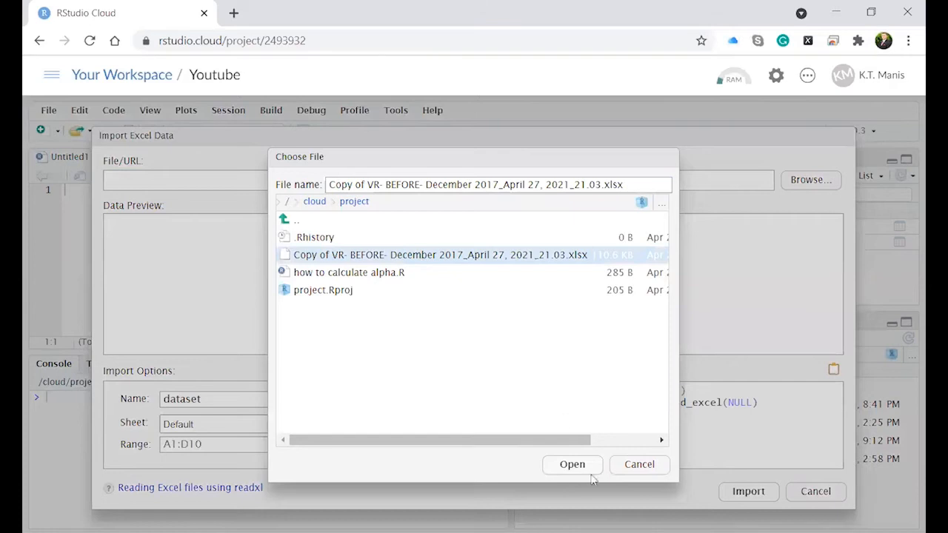
{"action": "left_click", "coordinate": [572, 465]}
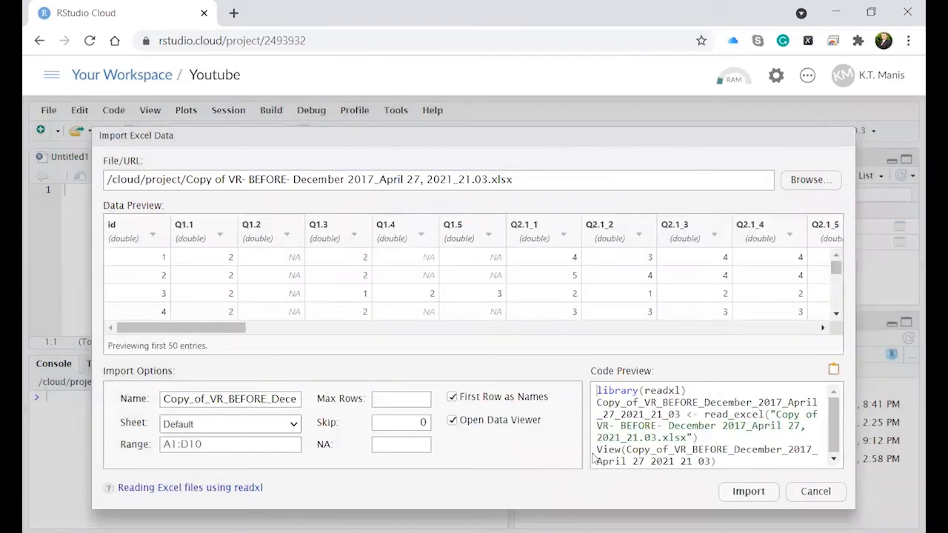
{"action": "mouse_move", "coordinate": [578, 456]}
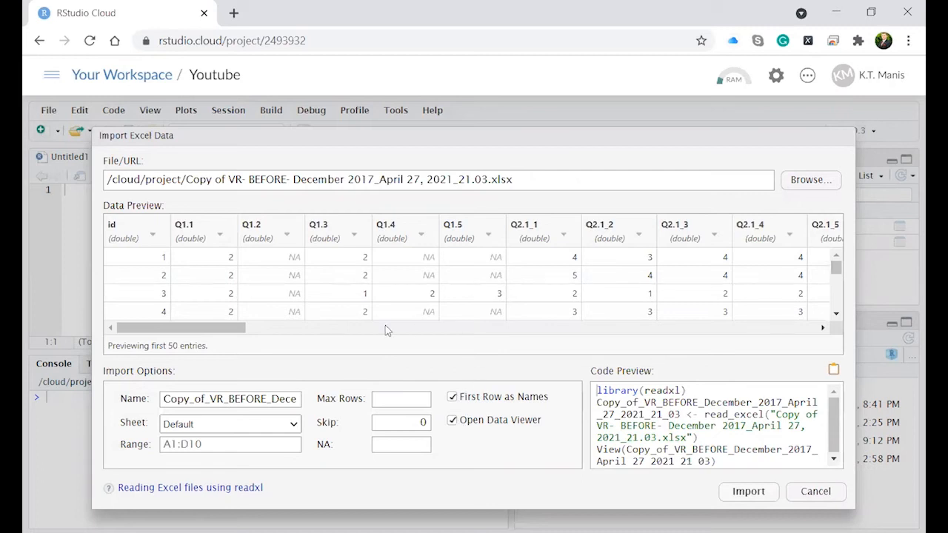
{"action": "mouse_move", "coordinate": [372, 342]}
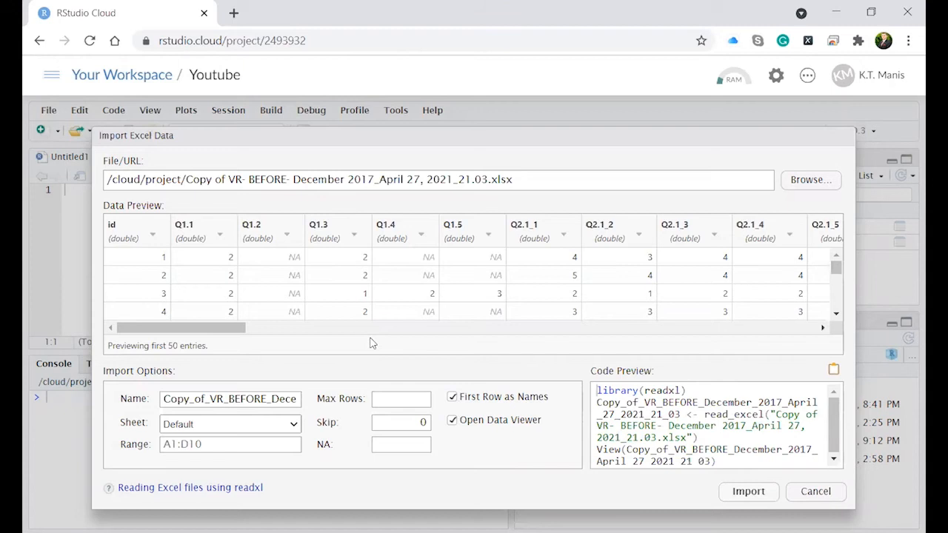
{"action": "mouse_move", "coordinate": [378, 348]}
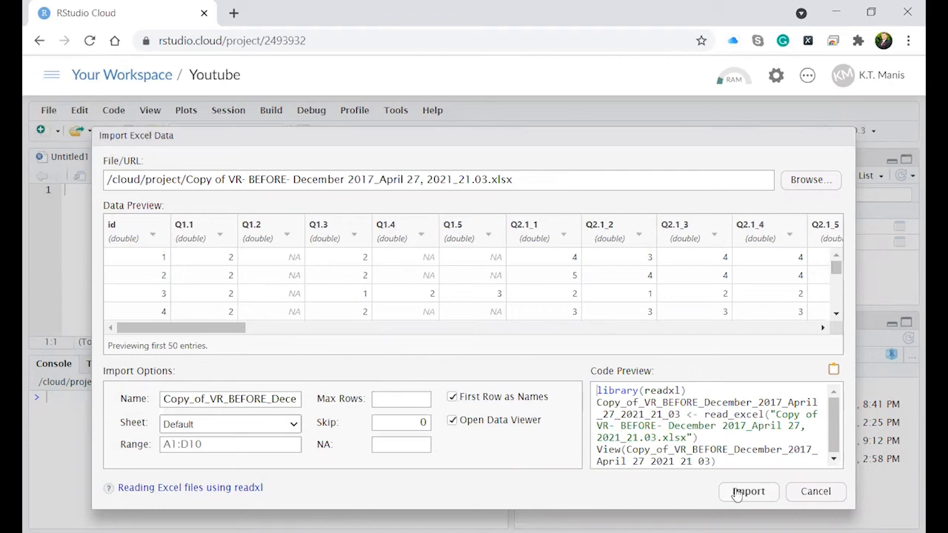
Import the previewed VR-BEFORE workbook into R as a 433-row, 65-variable dataset.
{"action": "left_click", "coordinate": [748, 491]}
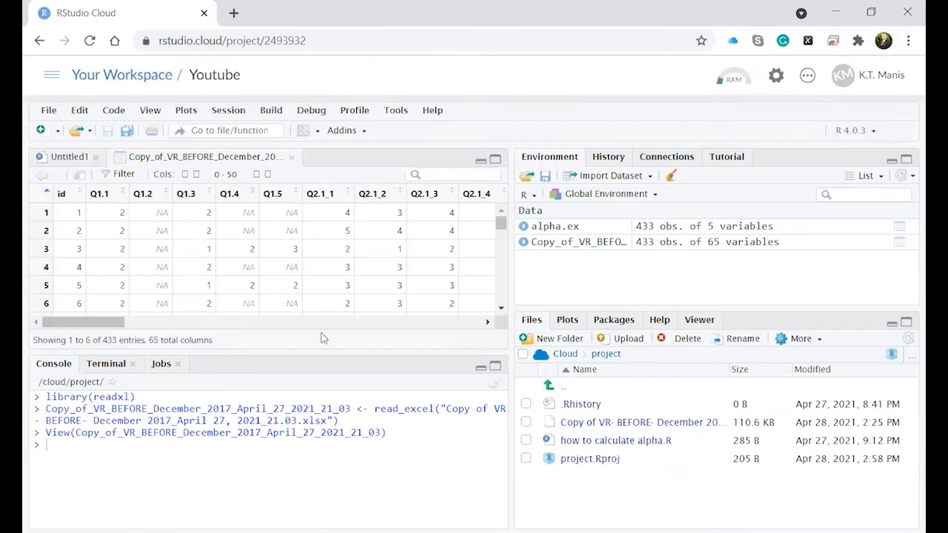
{"action": "mouse_move", "coordinate": [492, 294]}
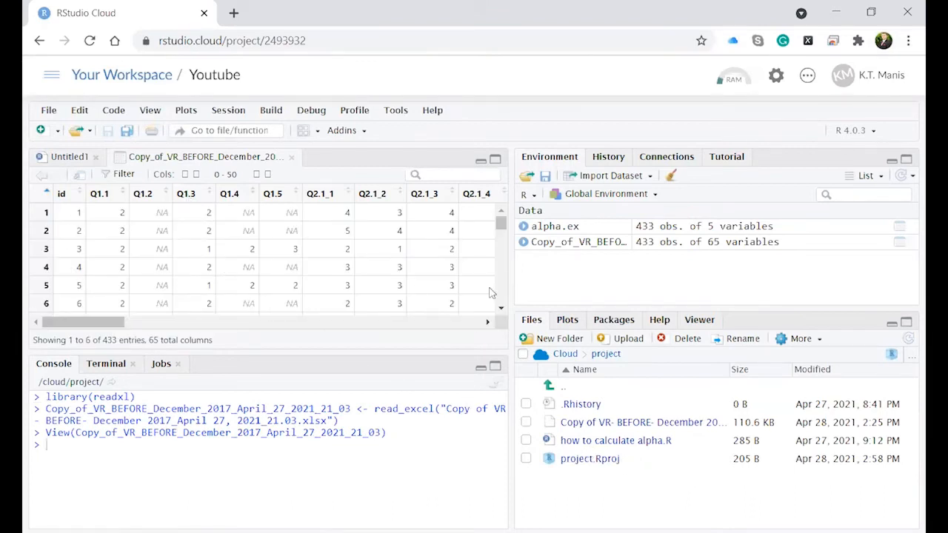
{"action": "left_click_drag", "start_coordinate": [82, 322], "coordinate": [242, 321]}
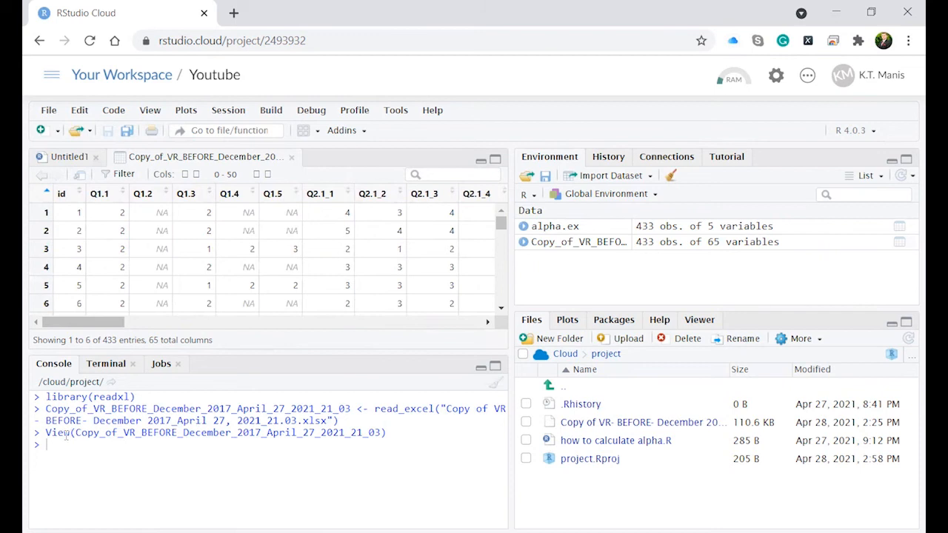
{"action": "mouse_move", "coordinate": [261, 435]}
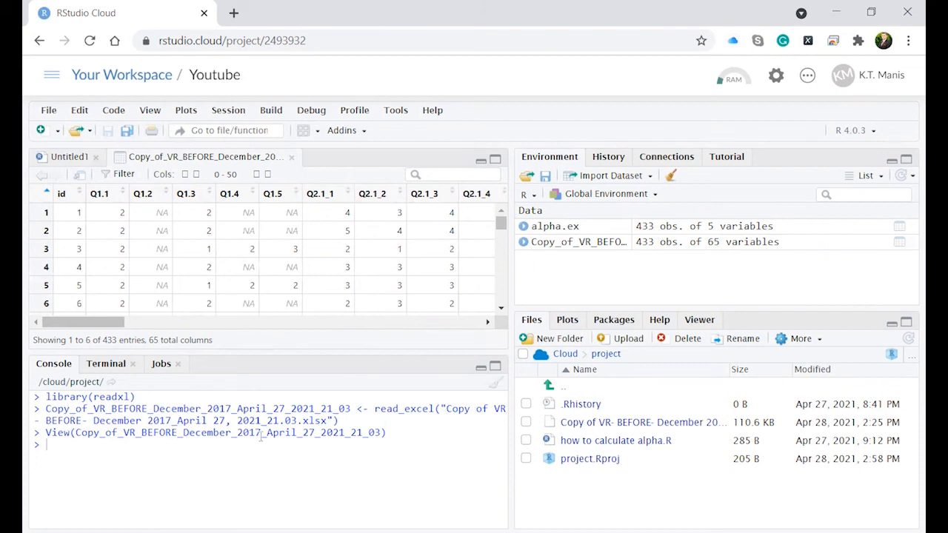